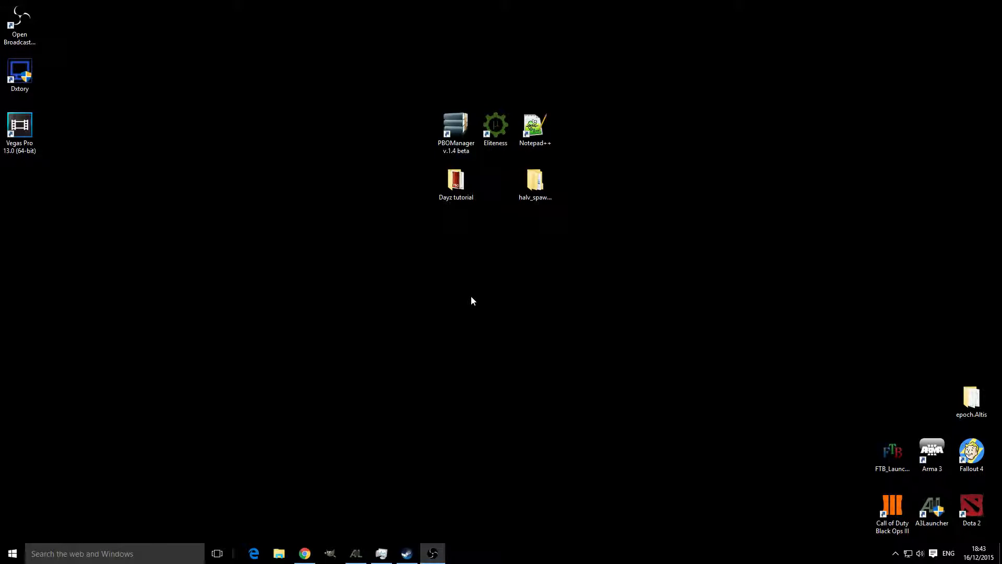
pyautogui.moveTo(548, 215)
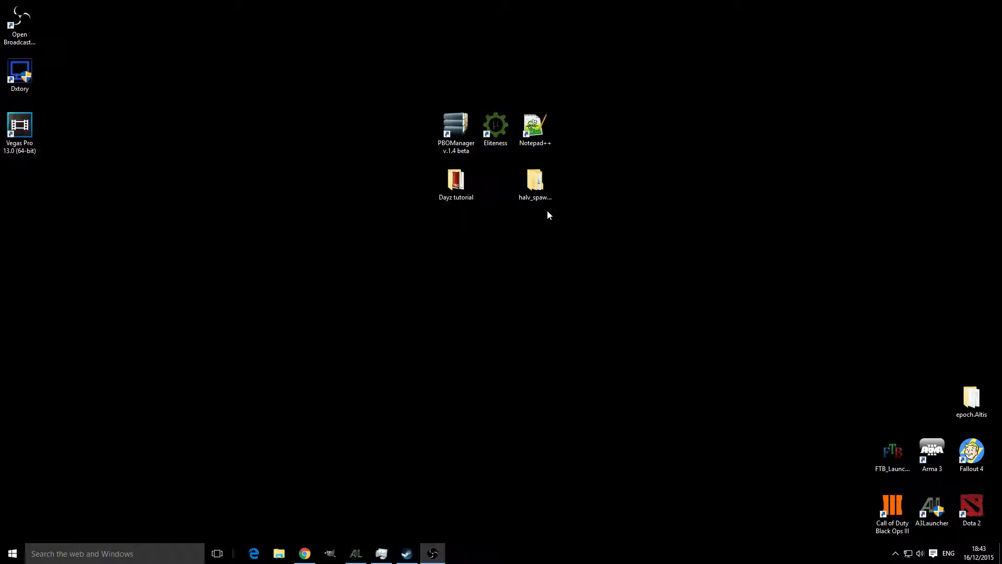
# Step: Navigate from Dayz tutorial into the inner halv_spawn-master folder
pyautogui.click(534, 180)
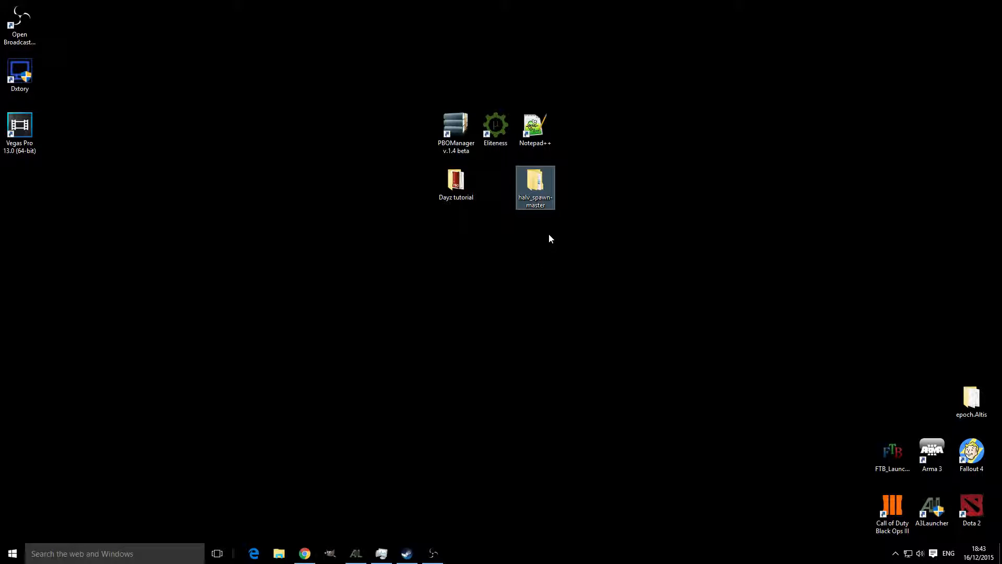
pyautogui.moveTo(509, 200)
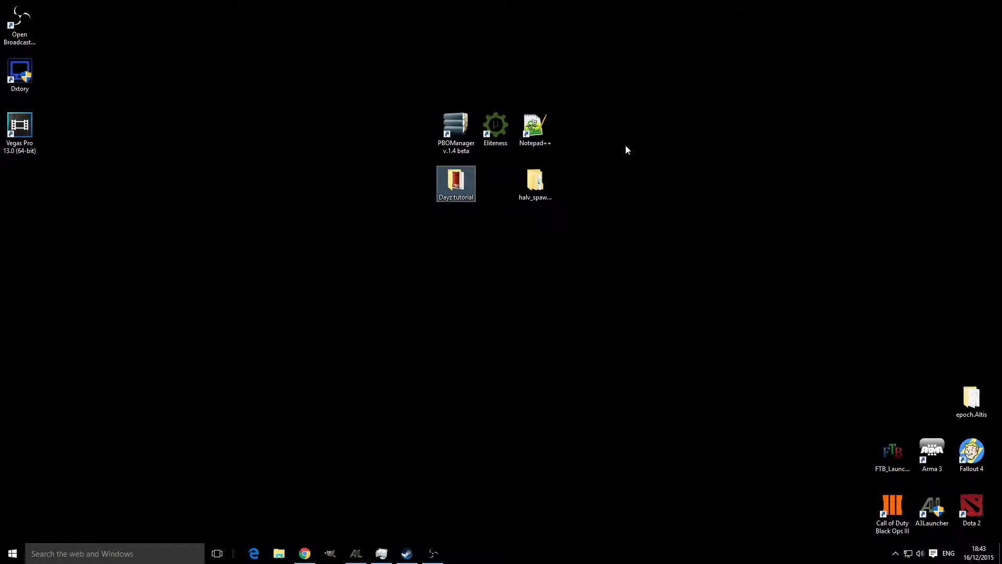
pyautogui.moveTo(421, 215)
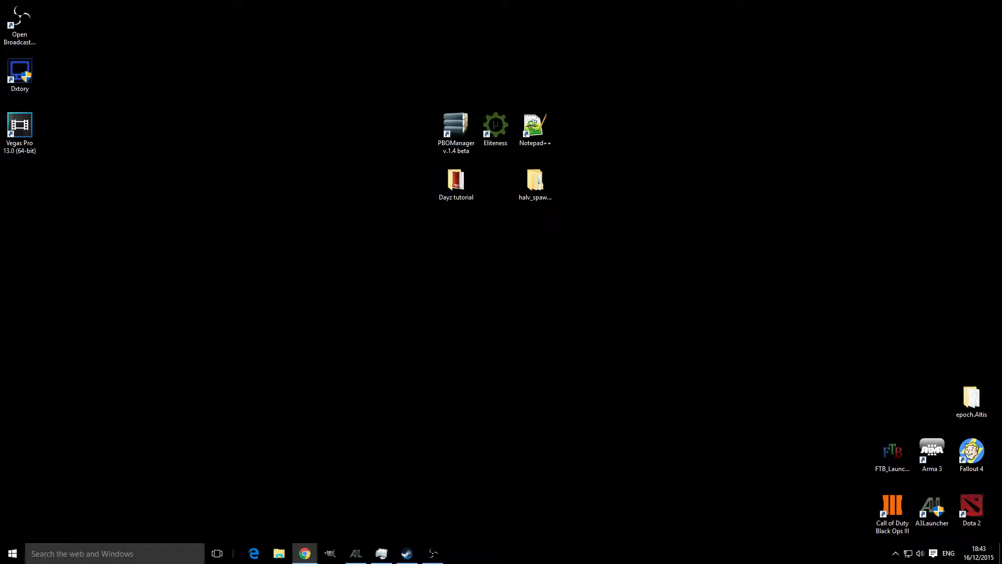
pyautogui.click(304, 553)
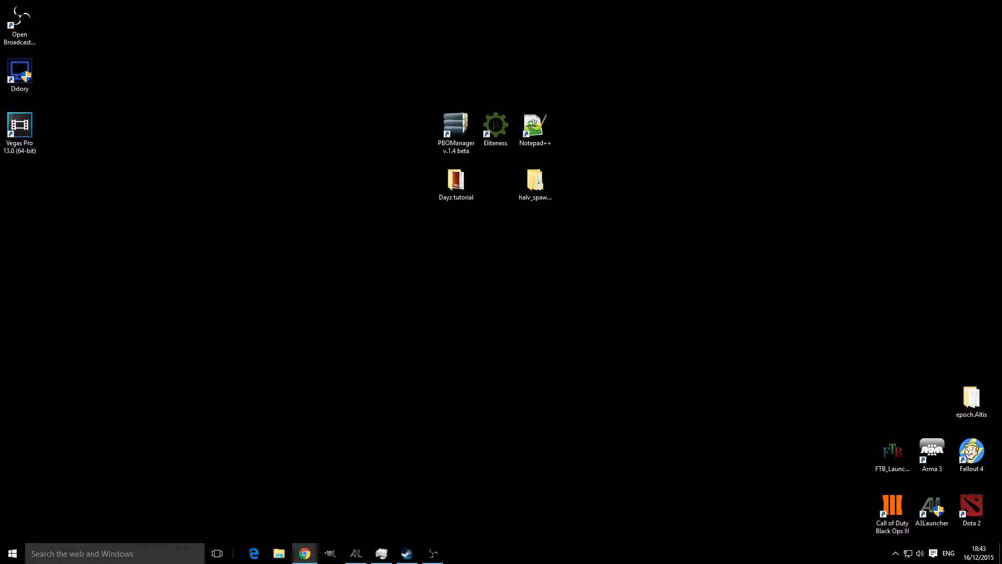
pyautogui.click(534, 181)
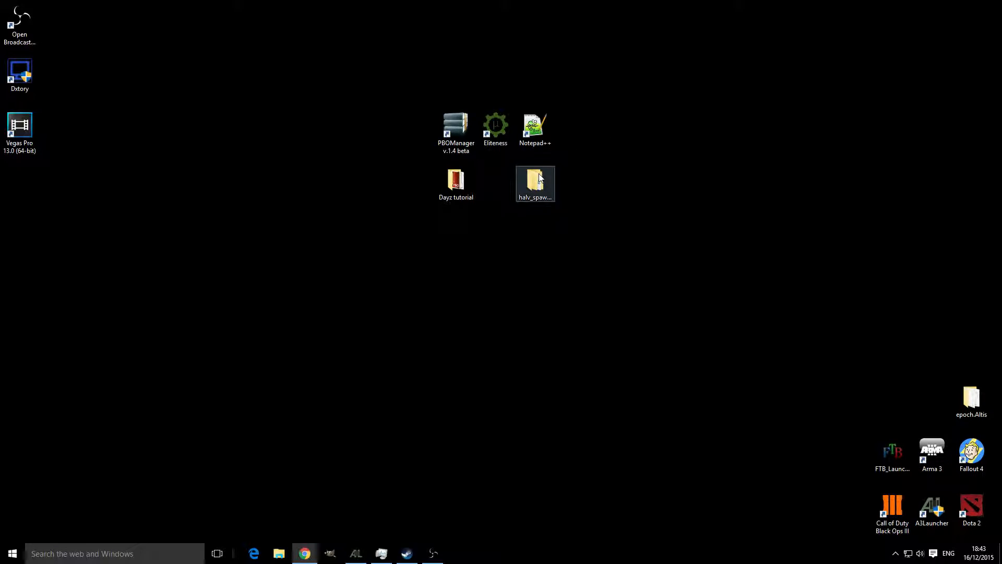
pyautogui.click(536, 182)
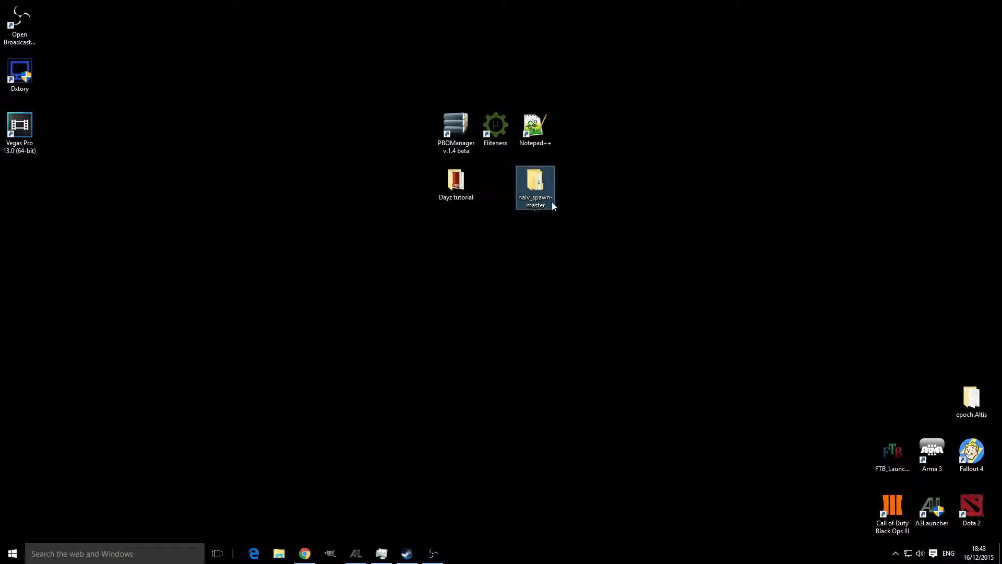
pyautogui.moveTo(523, 186)
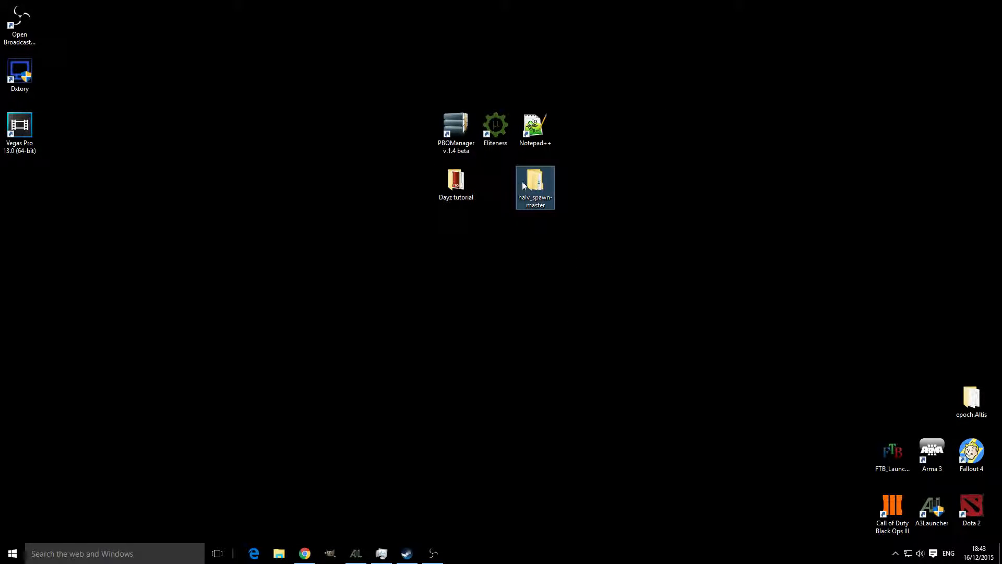
pyautogui.doubleClick(457, 181)
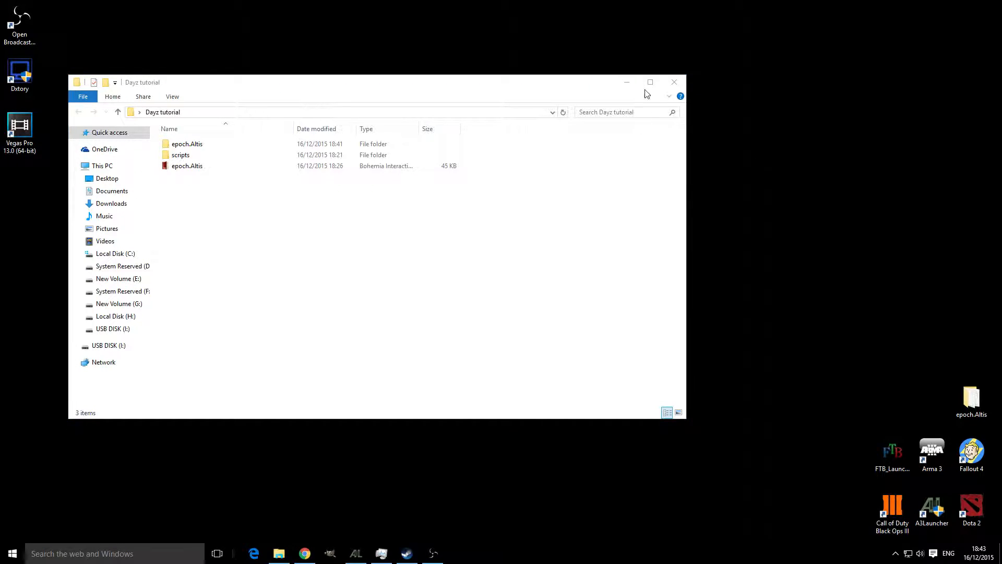
pyautogui.doubleClick(187, 143)
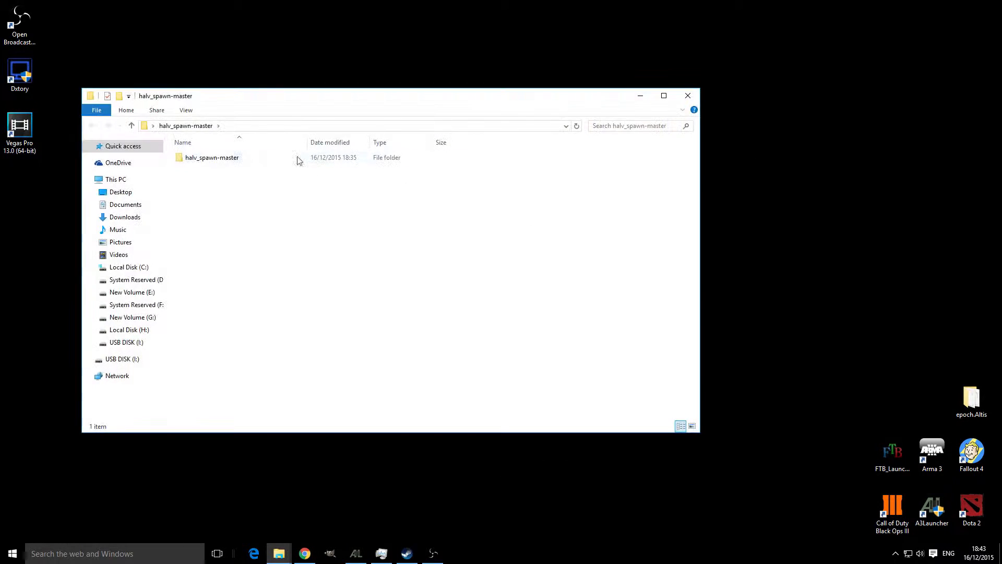
pyautogui.doubleClick(212, 157)
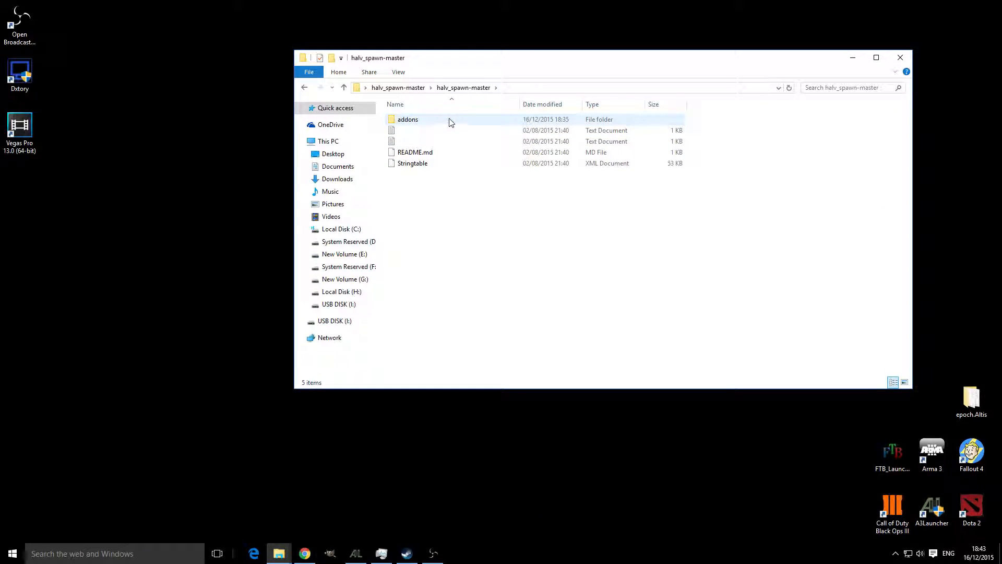
# Step: Copy the addons folder and Stringtable and paste them into epoch.Altis
pyautogui.click(434, 206)
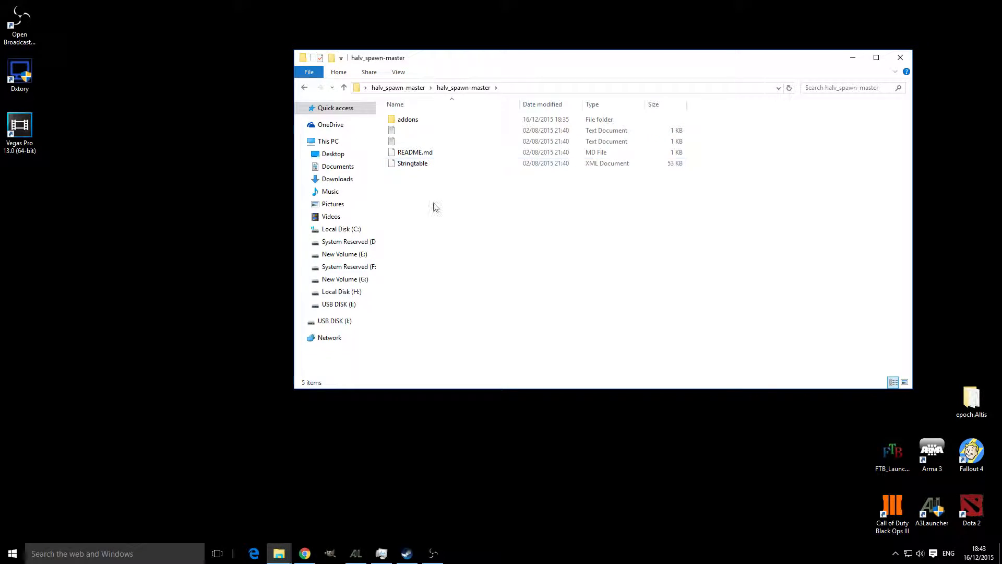
pyautogui.click(408, 119)
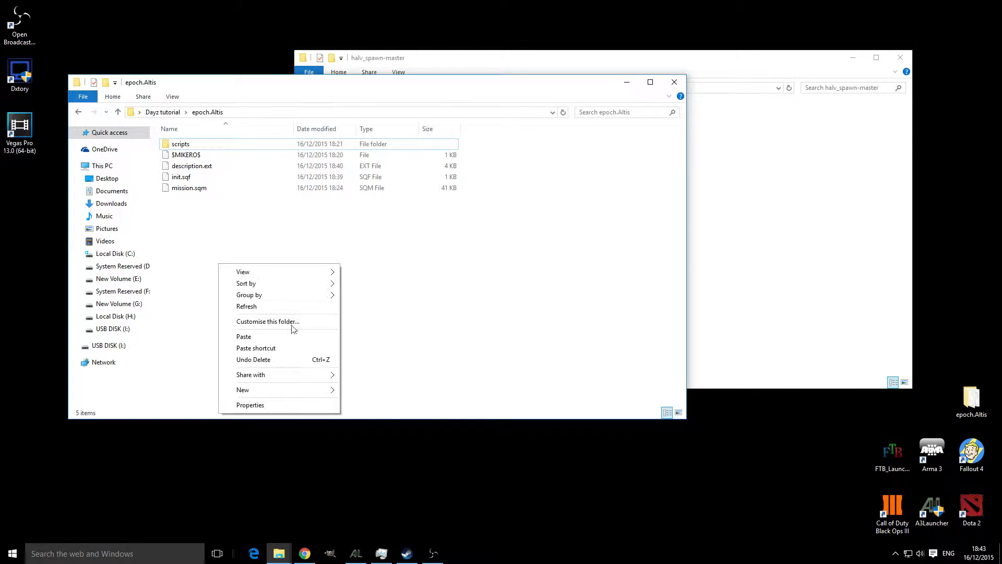
pyautogui.click(243, 336)
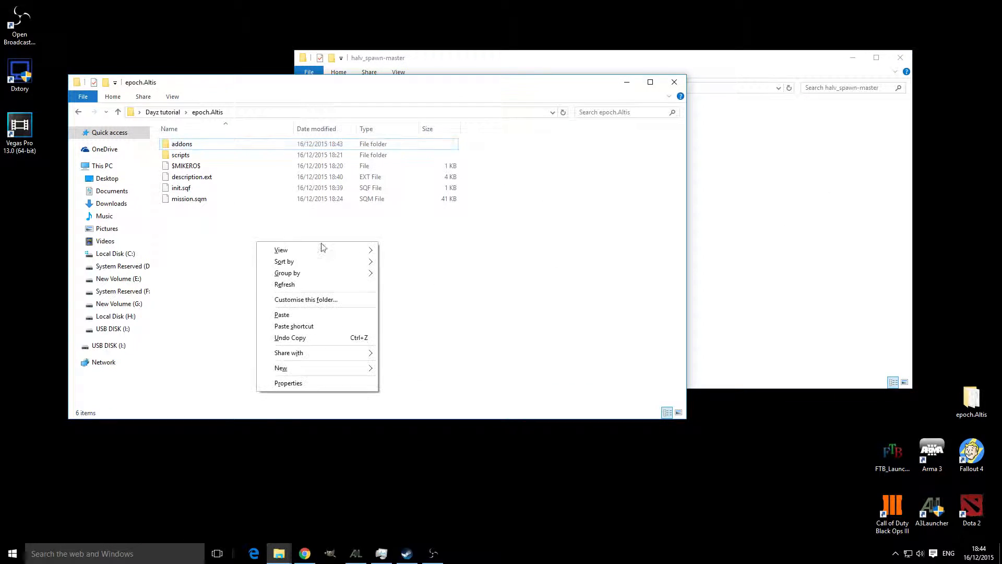
pyautogui.click(281, 314)
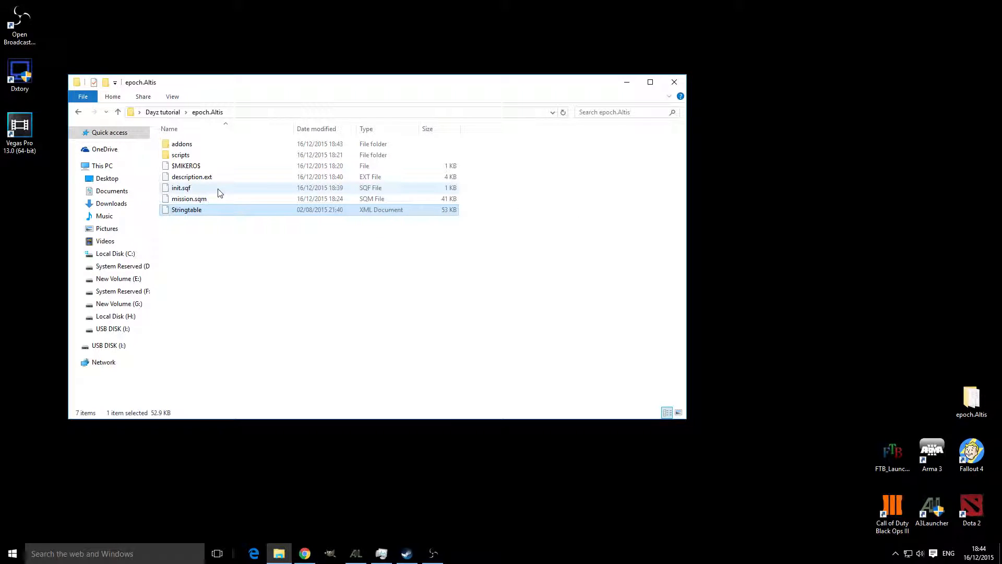
pyautogui.moveTo(192, 176)
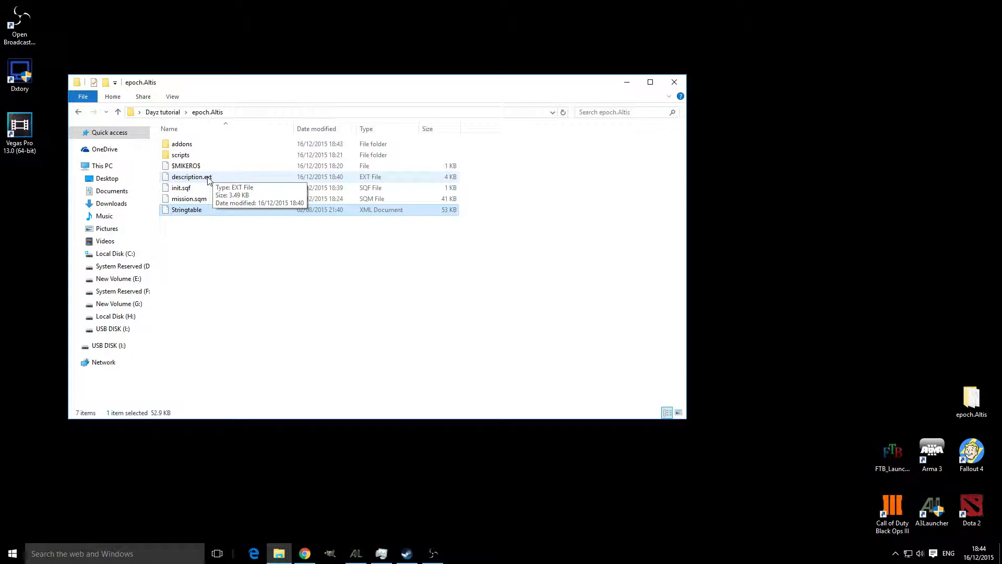
# Step: Open the mission's init.sqf in Notepad++
pyautogui.click(181, 187)
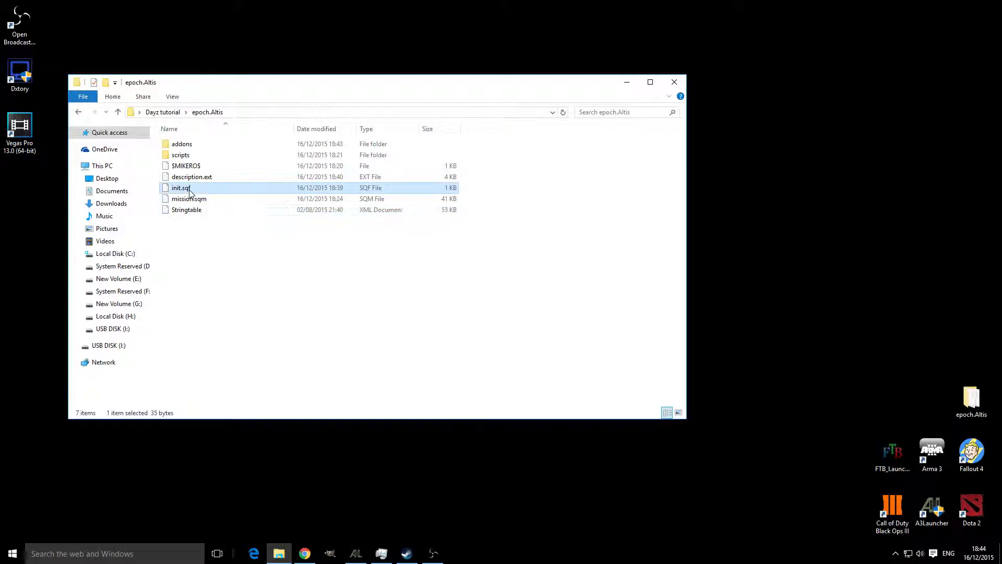
pyautogui.doubleClick(181, 187)
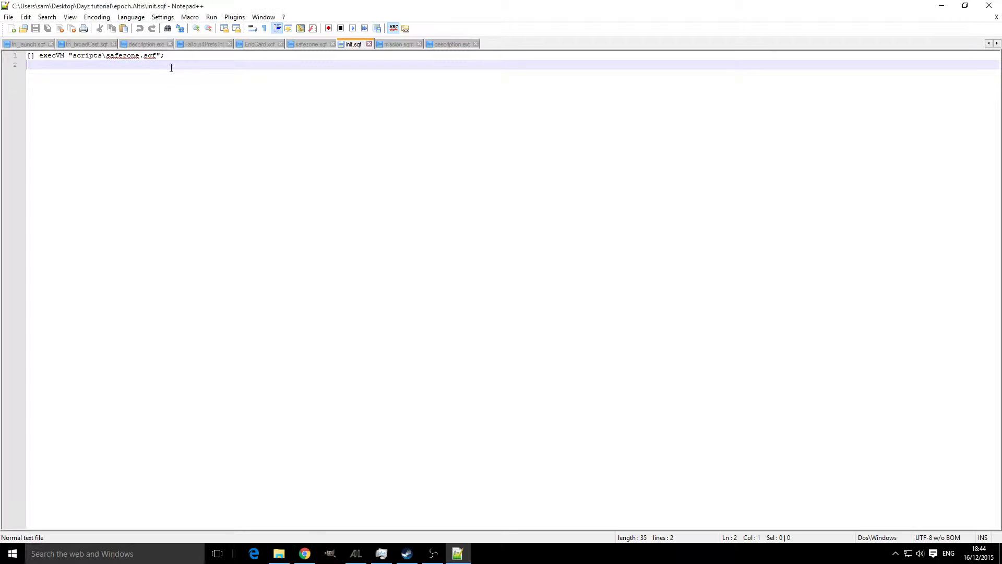
# Step: Add the line [] execVM "addons\halv_spawn\init.sqf"; to init.sqf
pyautogui.write('[] execVM "addons\\halv_spawn\\init.sqf";')
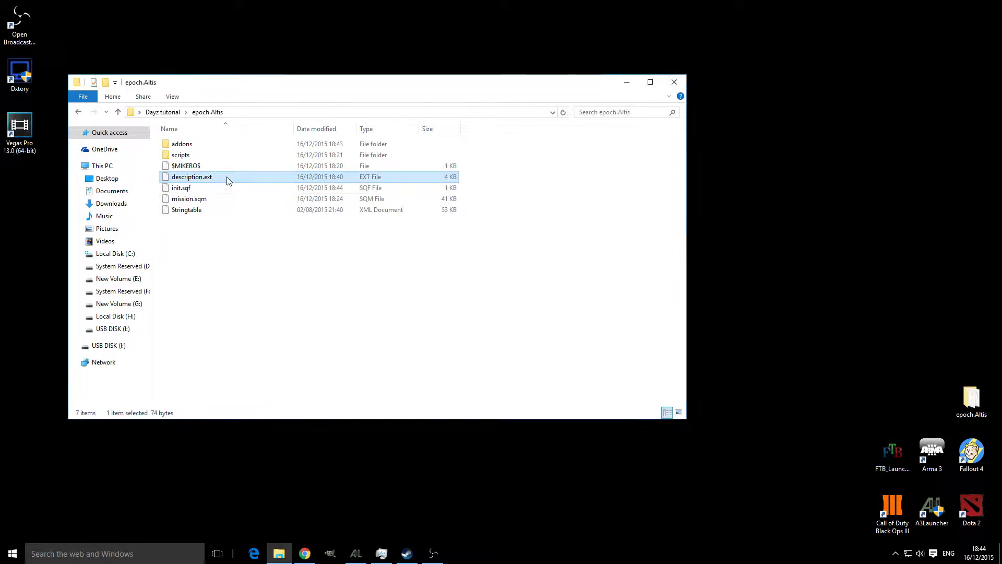
# Step: Open the mission's description.ext in Notepad++
pyautogui.doubleClick(191, 176)
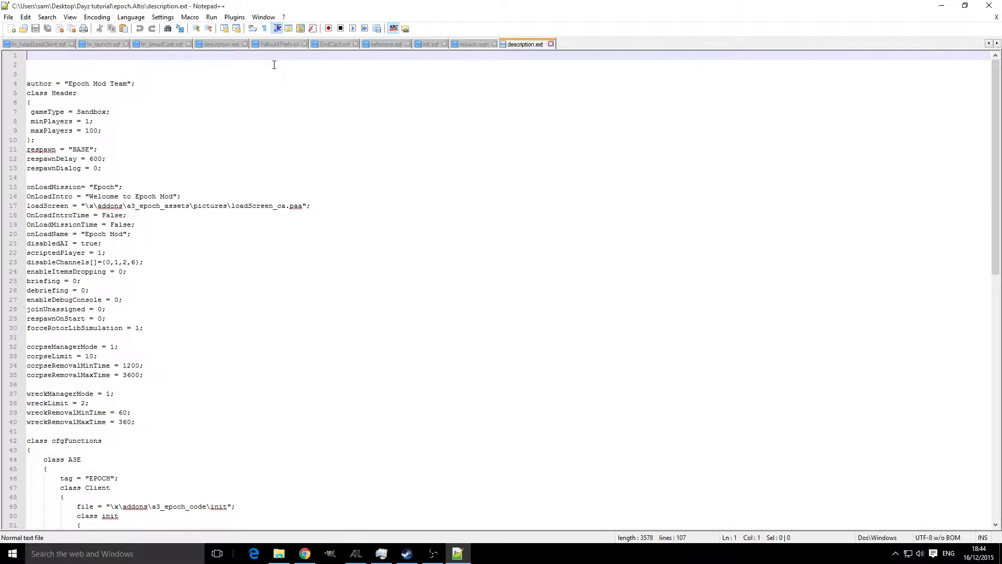
# Step: Insert #include lines for halv_defines.hpp and spawndialog.hpp at the top of description.ext
pyautogui.write('#include "addons\\halv_spawn\\halv_defines.hpp"')
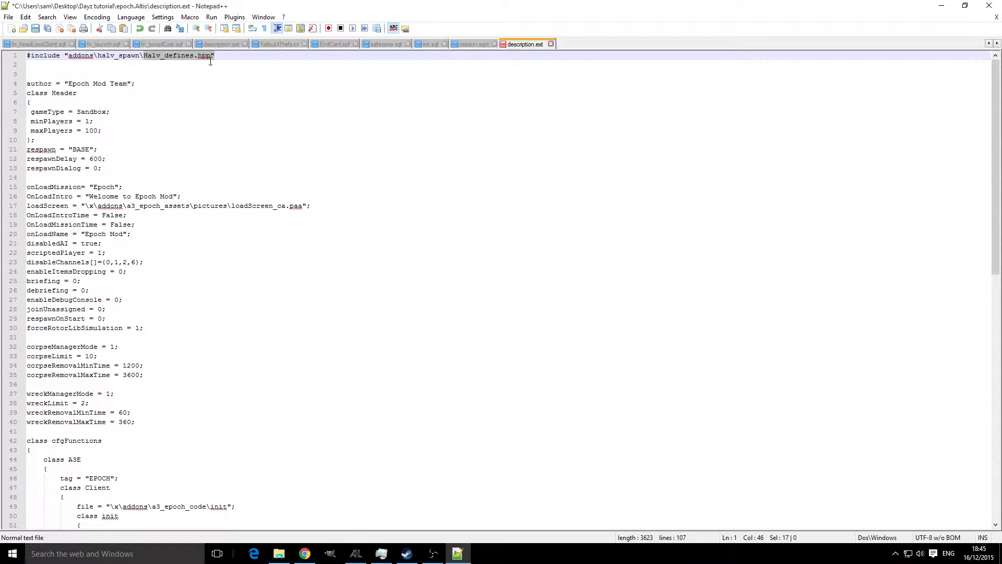
pyautogui.moveTo(237, 55)
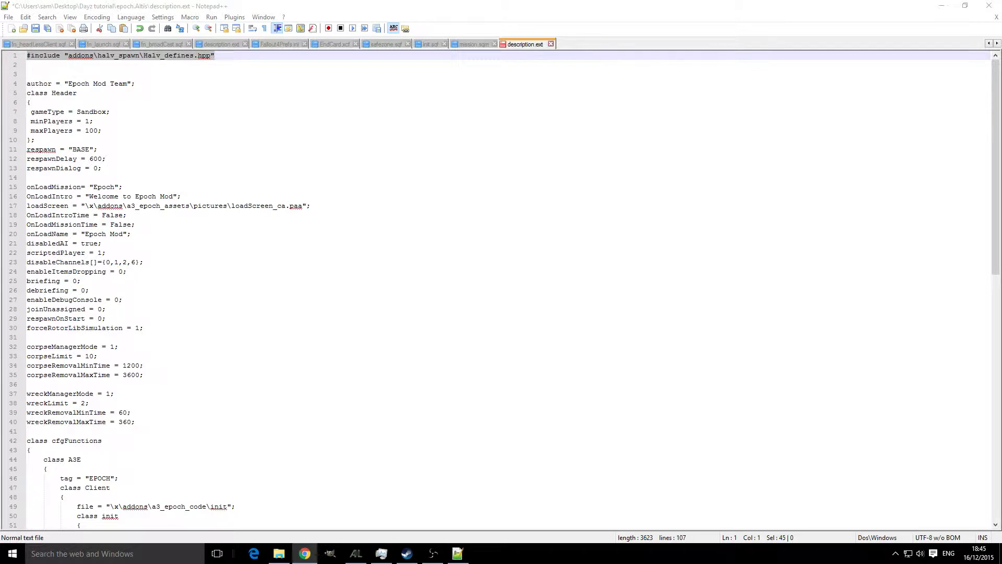
pyautogui.click(45, 64)
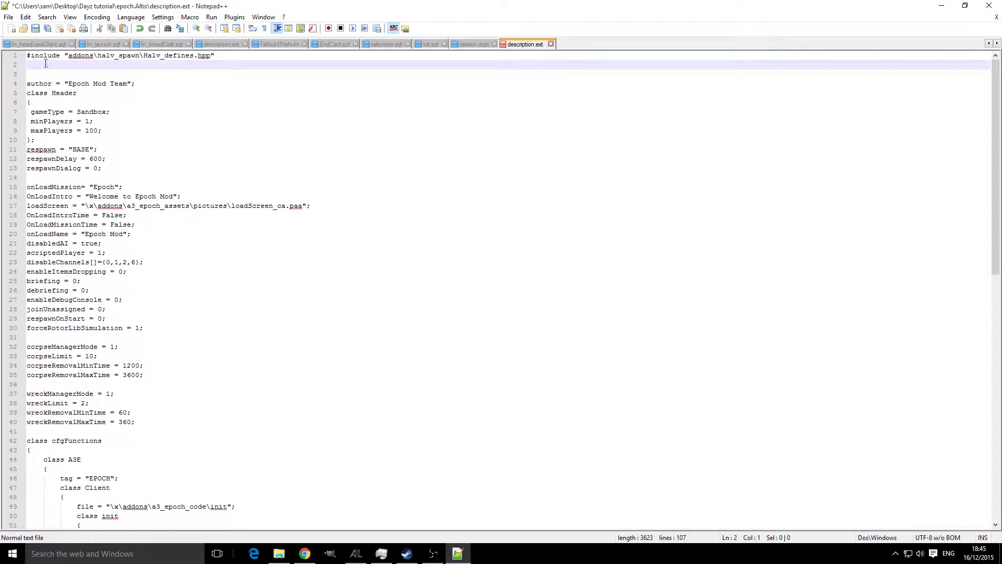
pyautogui.write('#include "addons\\halv_spawn\\spawndialog.hpp"')
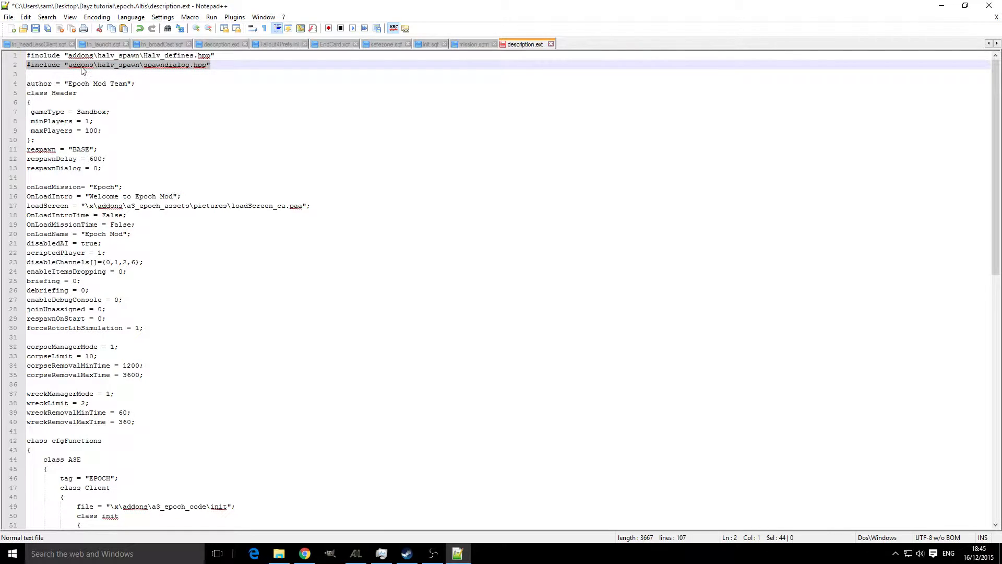
pyautogui.moveTo(151, 65)
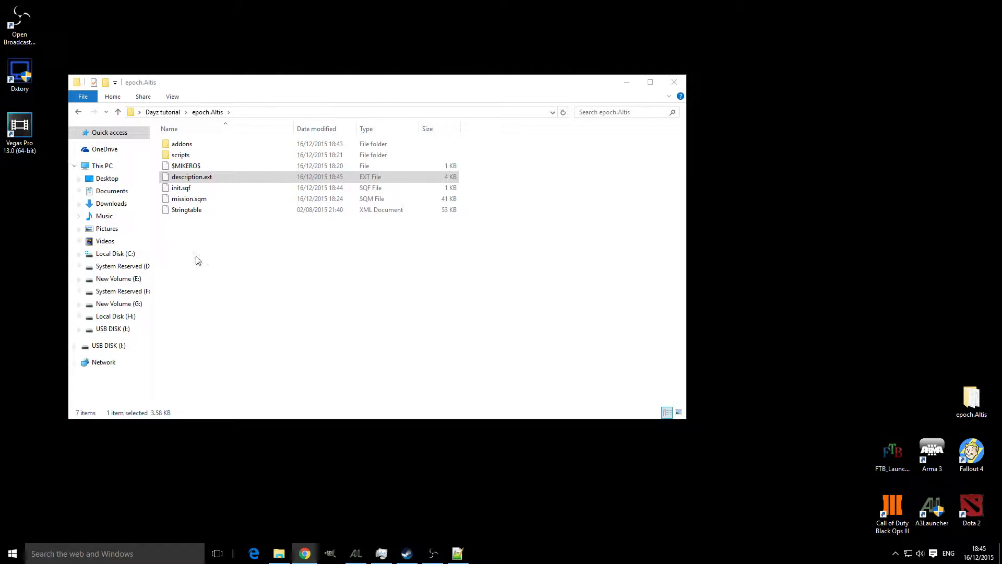
# Step: Open addons then halv_spawn inside the epoch.Altis mission folder
pyautogui.click(182, 143)
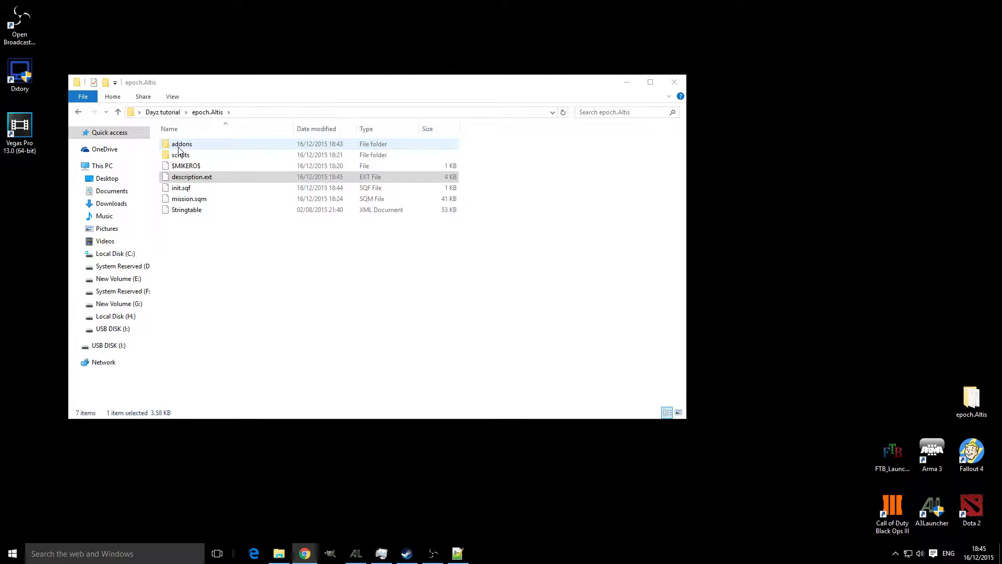
pyautogui.doubleClick(182, 143)
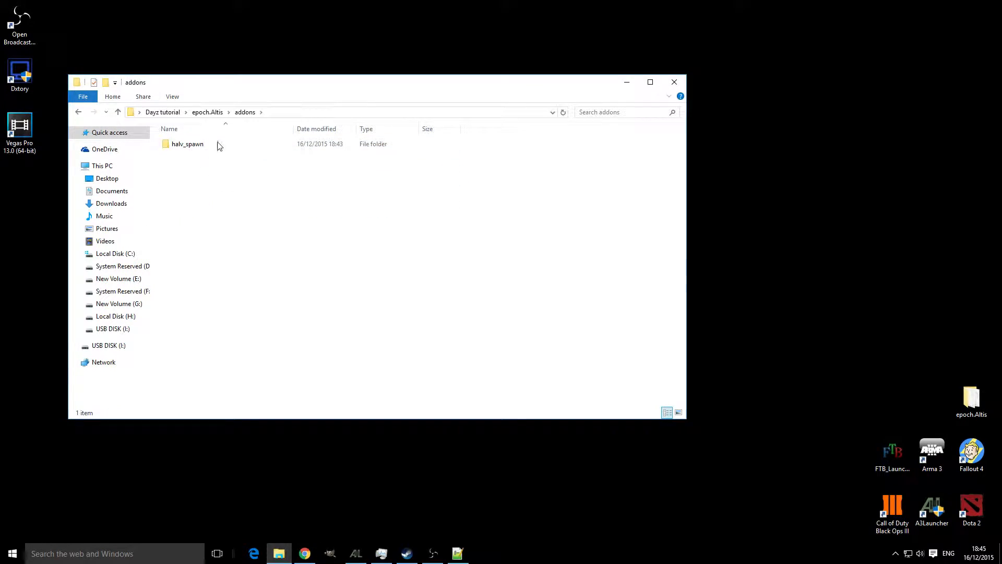
pyautogui.doubleClick(186, 143)
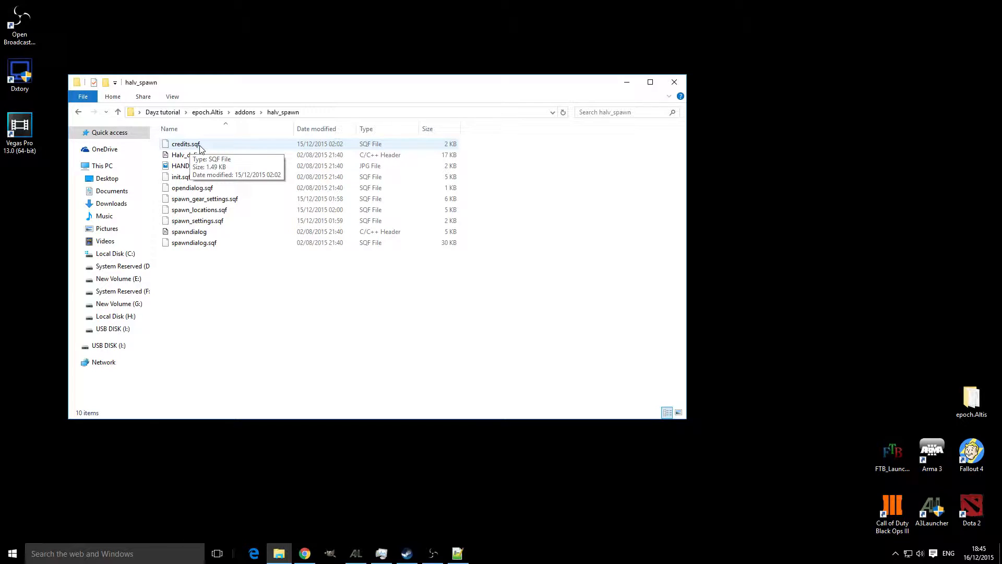
pyautogui.moveTo(246, 21)
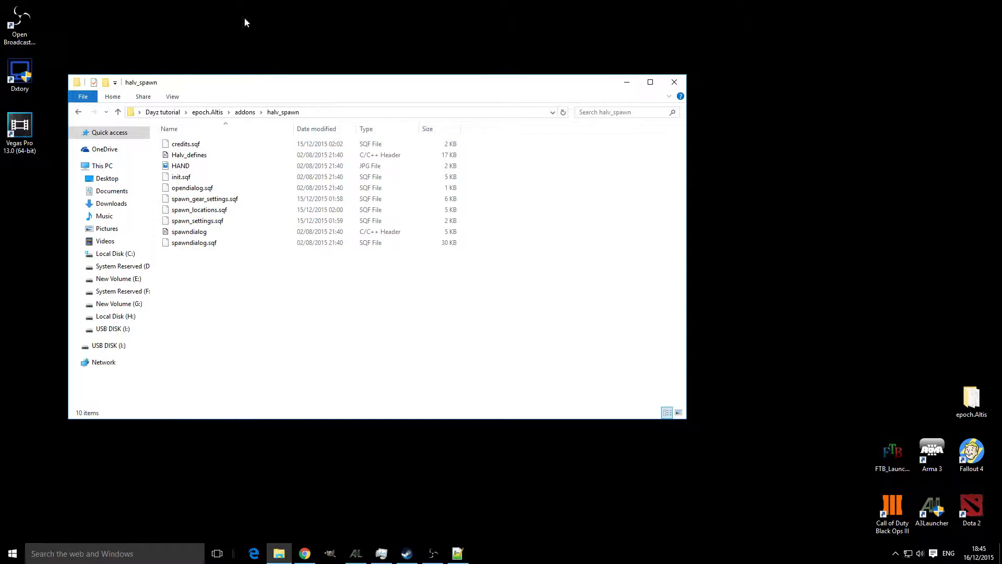
# Step: Look over the halv_spawn script files one by one
pyautogui.click(204, 198)
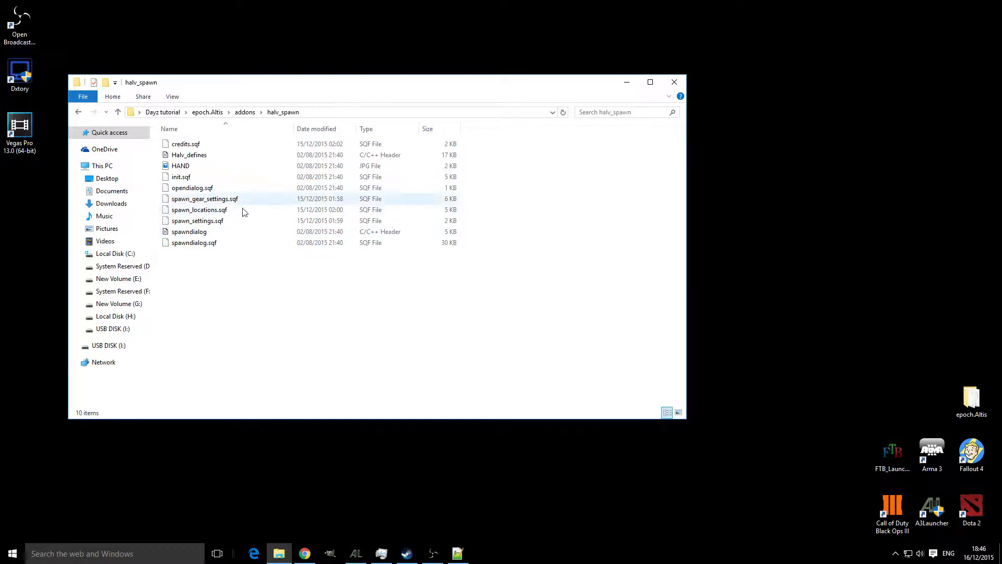
pyautogui.click(198, 209)
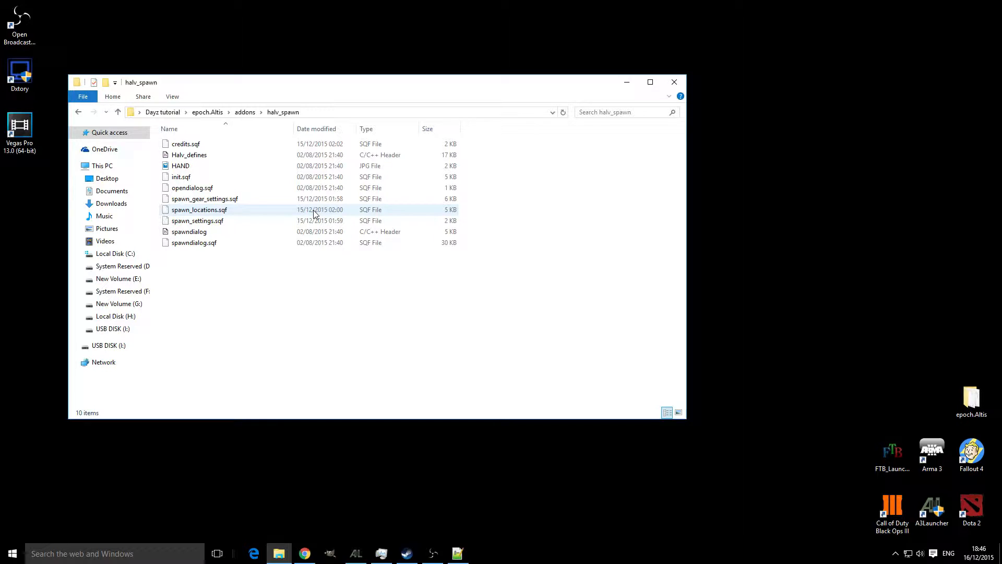
pyautogui.click(189, 231)
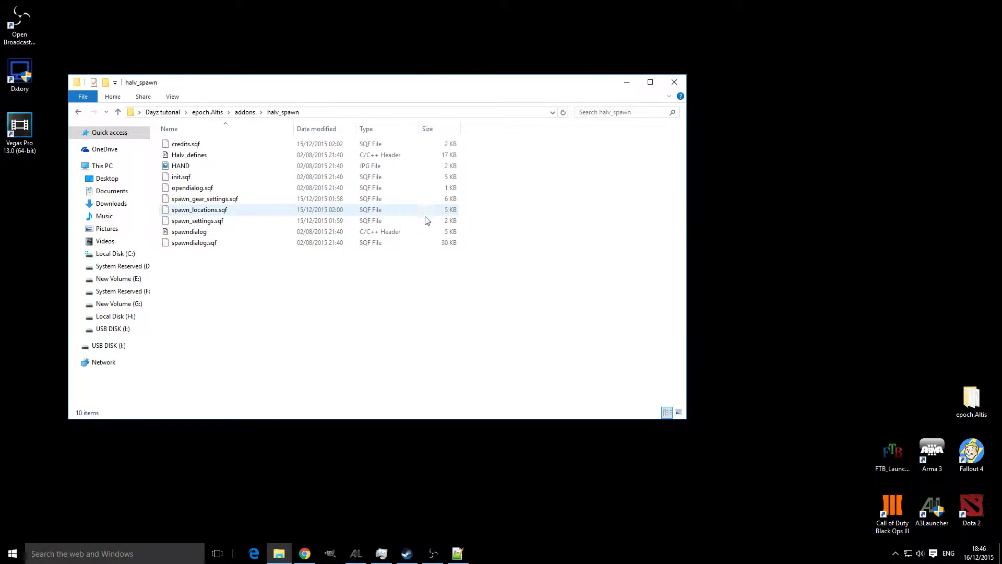
pyautogui.click(180, 166)
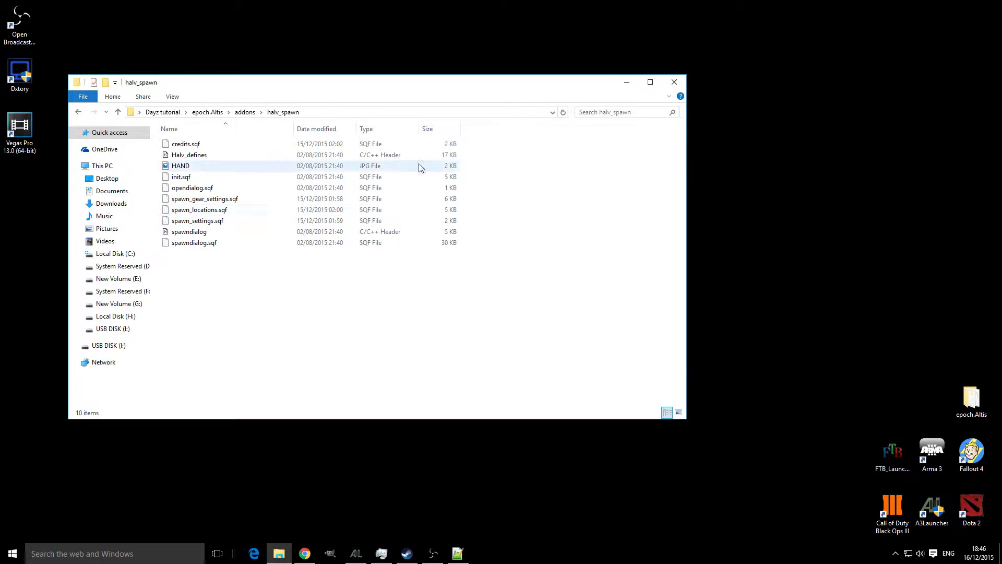
pyautogui.click(197, 220)
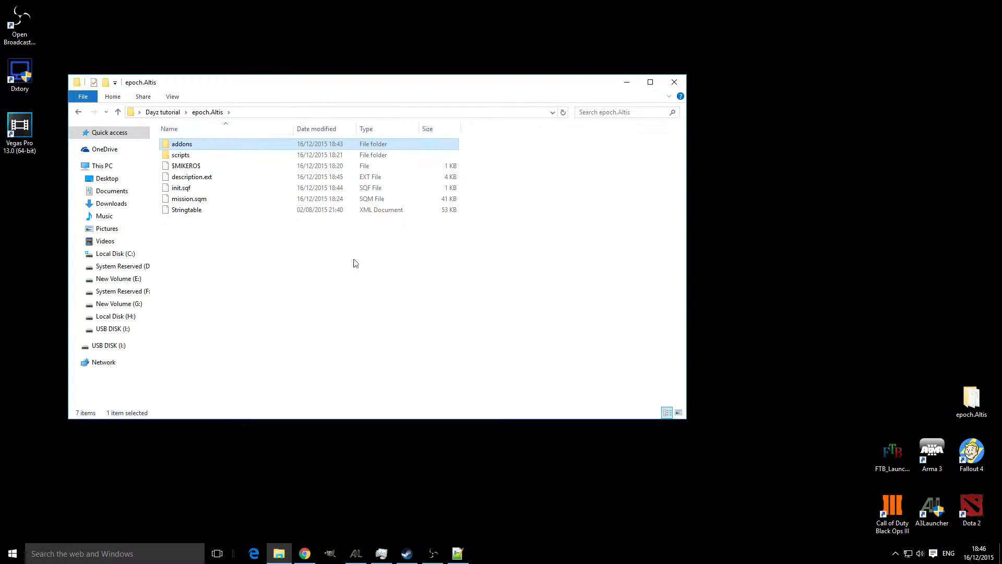
# Step: Navigate back up to the Dayz tutorial folder containing epoch.Altis
pyautogui.doubleClick(181, 143)
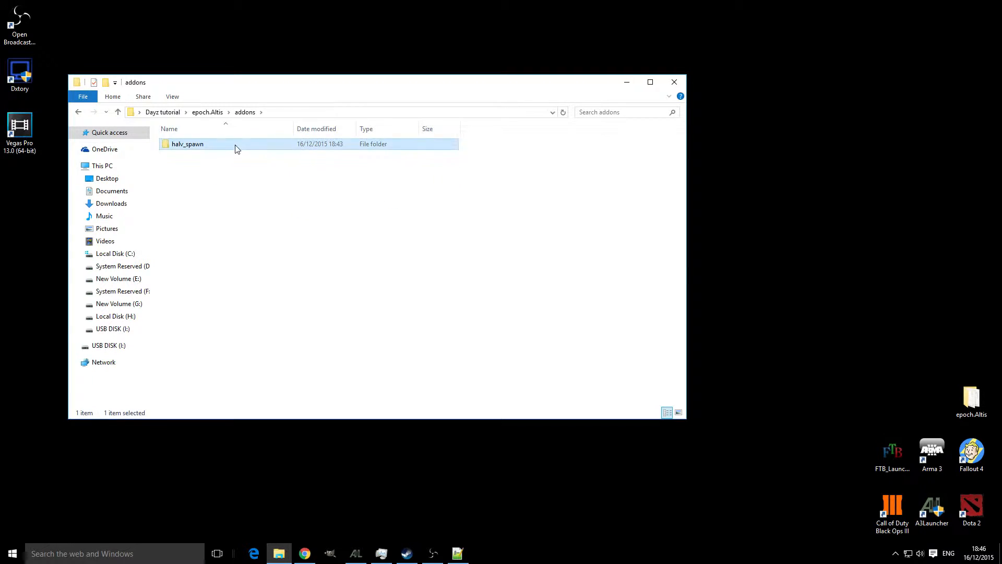
pyautogui.click(207, 111)
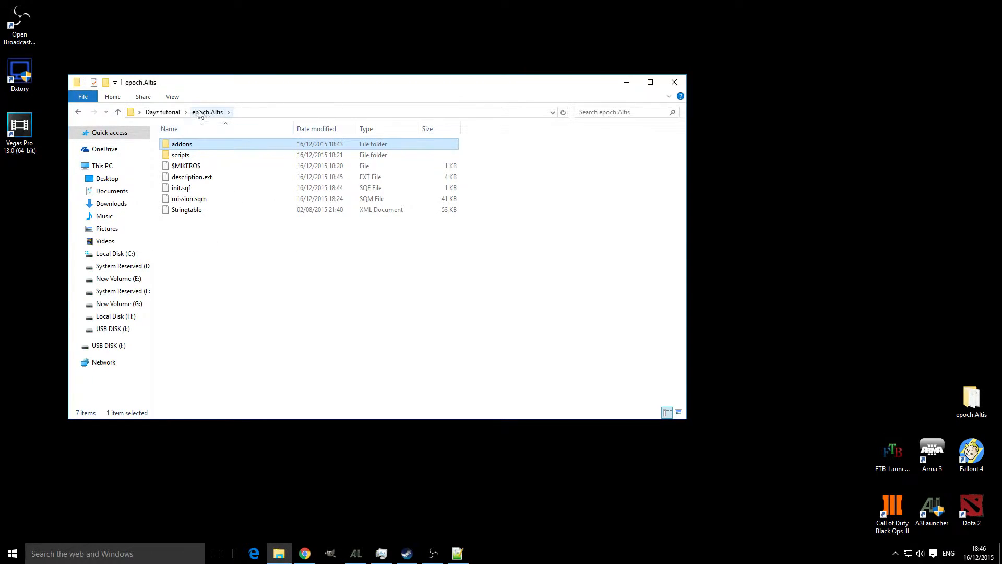
pyautogui.click(163, 112)
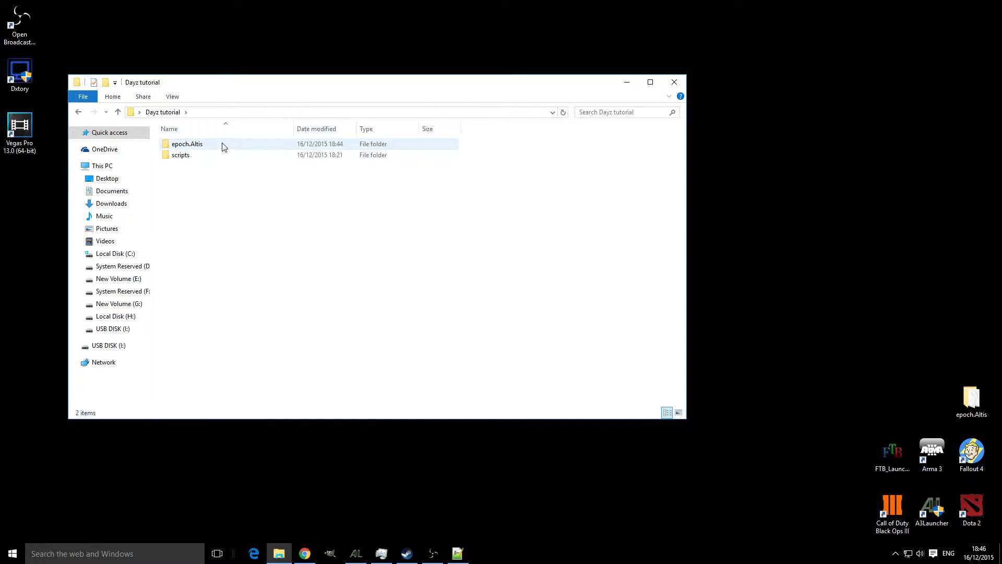
# Step: Pack the epoch.Altis folder into epoch.Altis.pbo with PBO Manager
pyautogui.rightClick(186, 144)
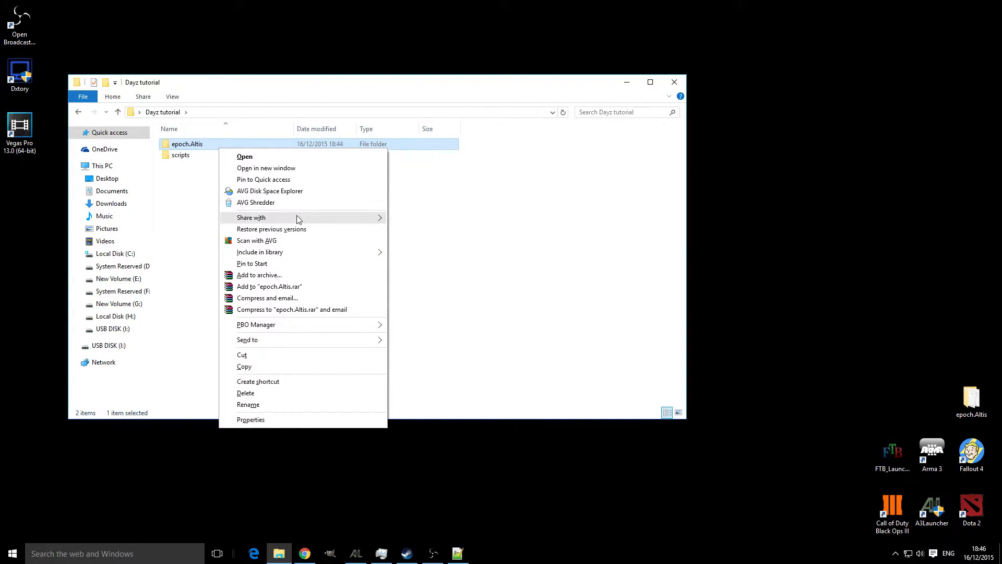
pyautogui.moveTo(256, 323)
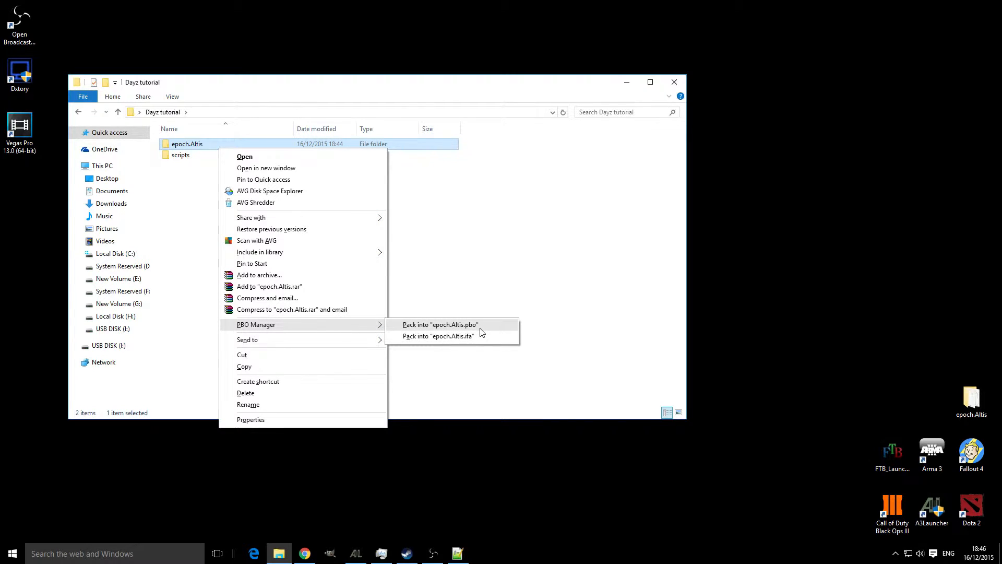
pyautogui.click(440, 325)
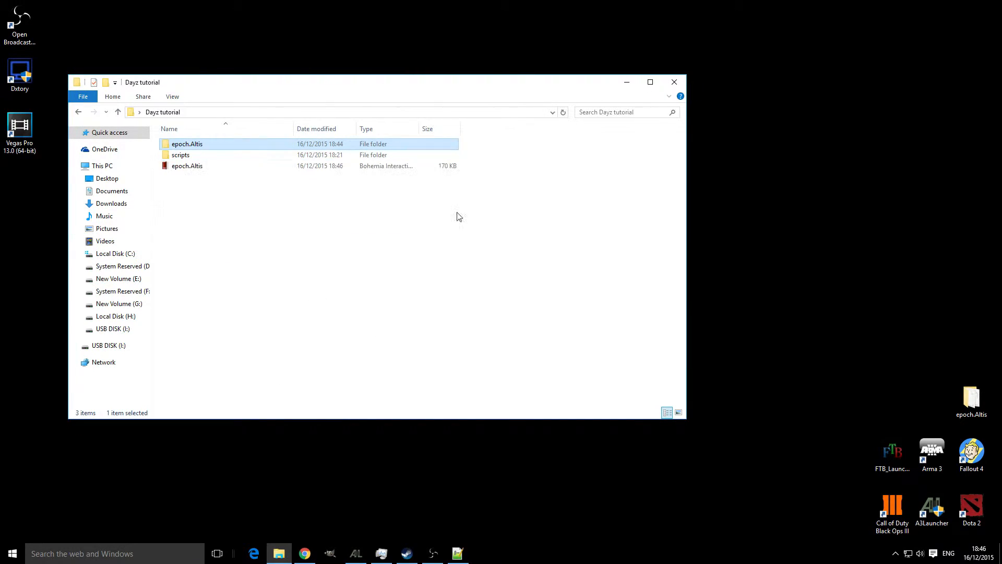
pyautogui.click(186, 166)
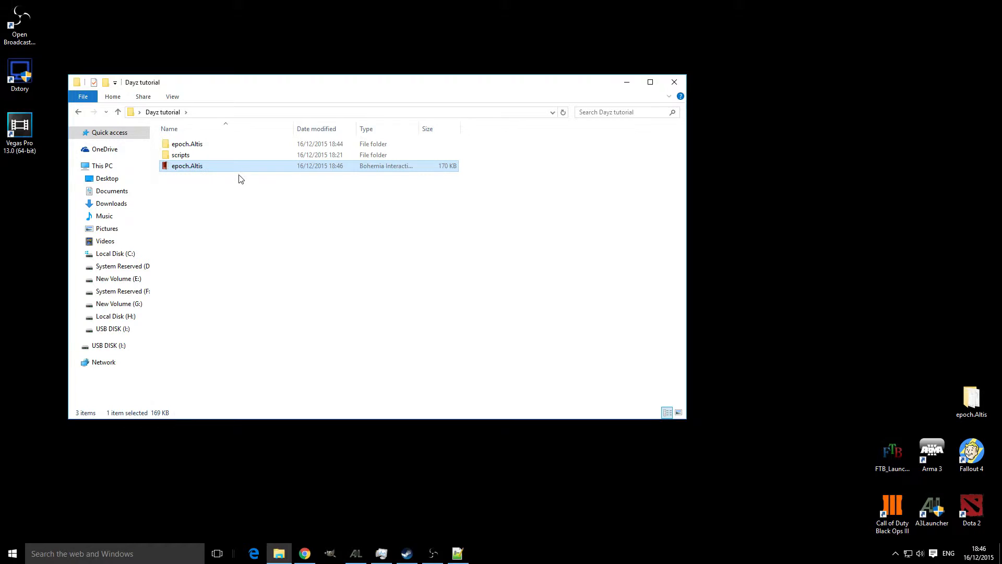
pyautogui.moveTo(440, 175)
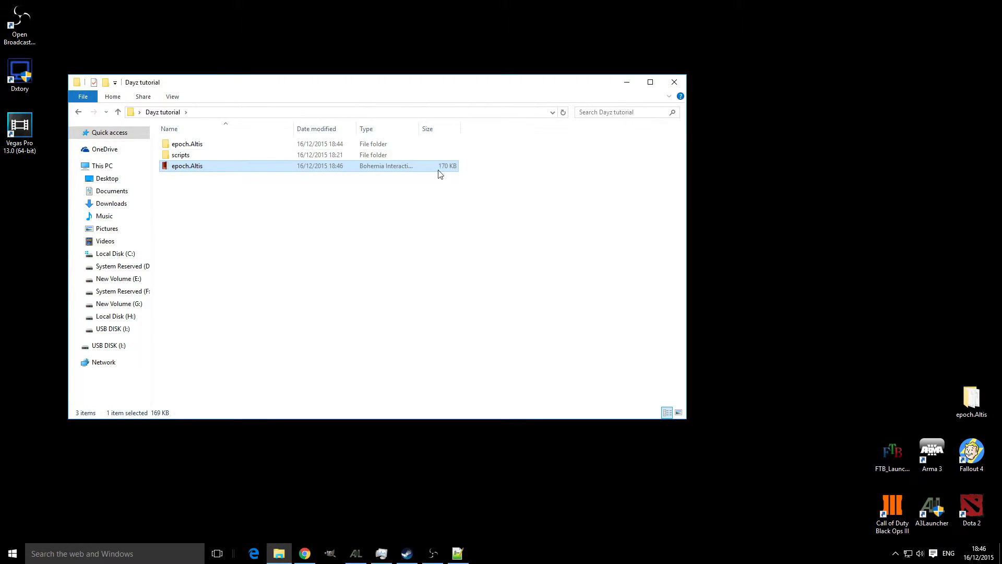
pyautogui.click(327, 241)
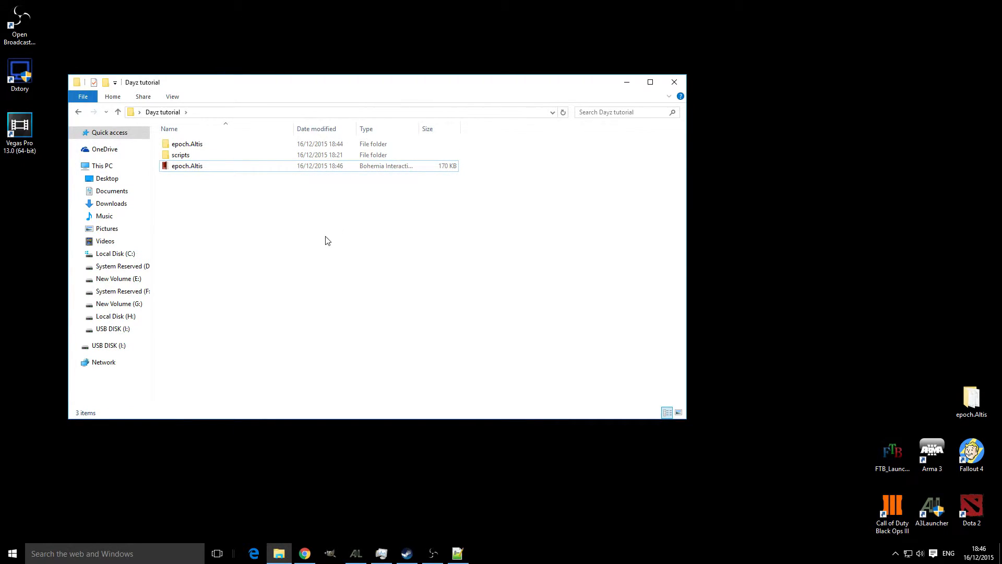
pyautogui.moveTo(296, 211)
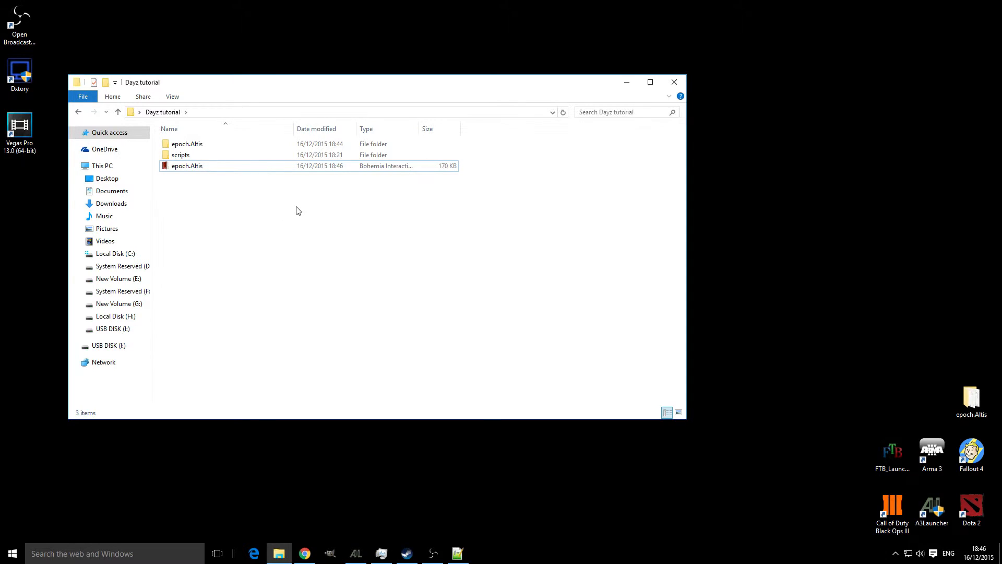
pyautogui.moveTo(271, 217)
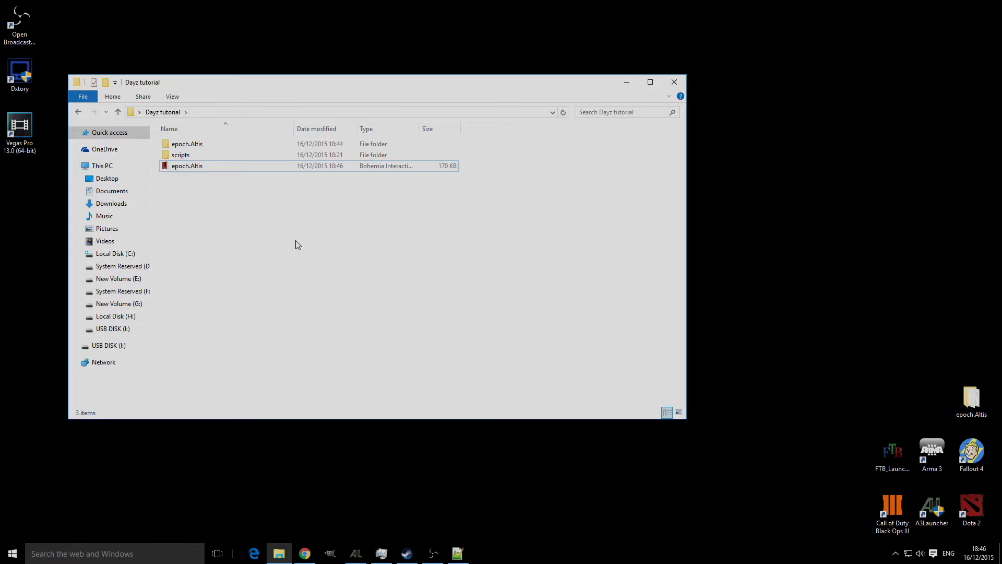
pyautogui.click(181, 155)
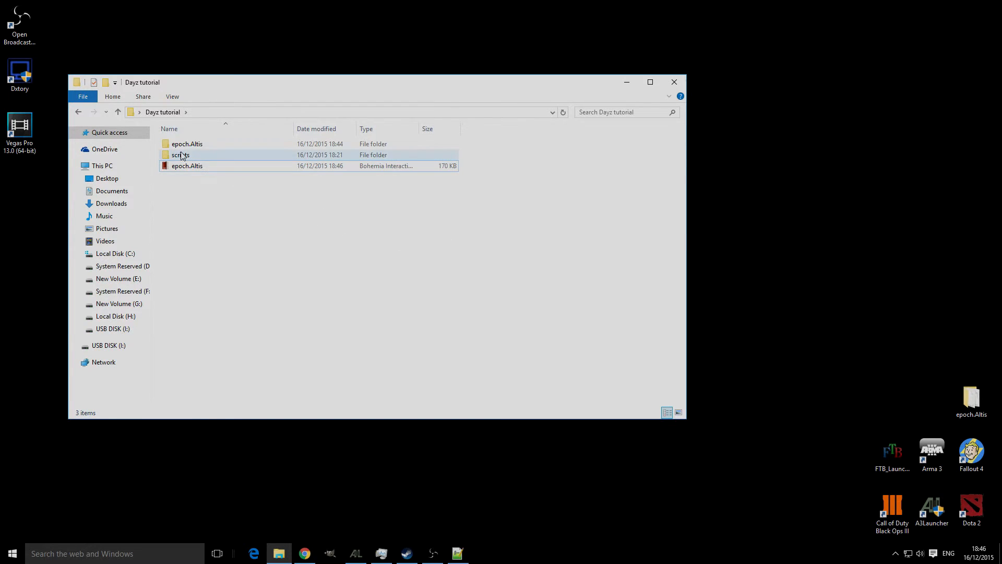